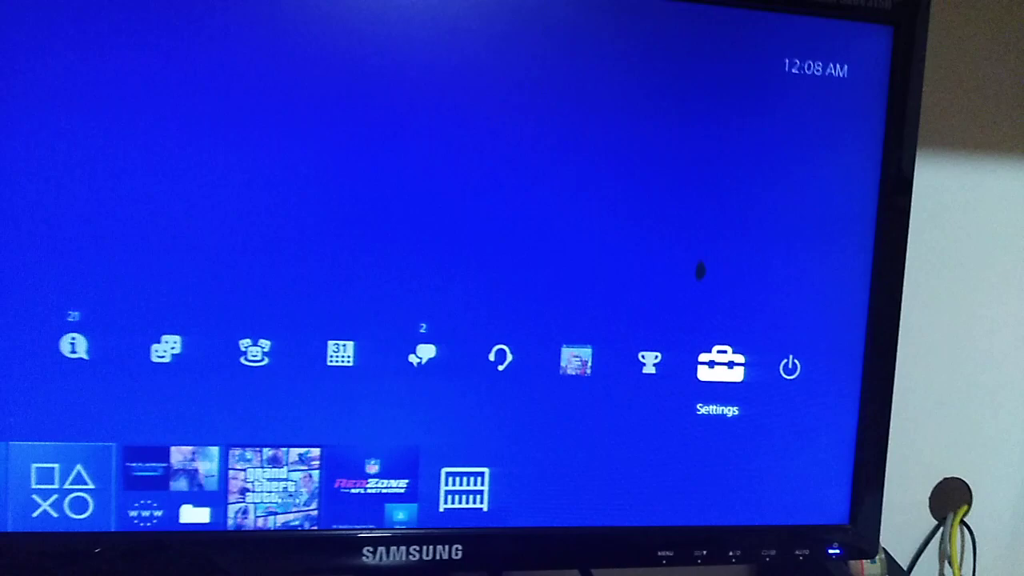
Reach the Set Up Internet Connection wizard from Settings > Network.
left_click(717, 365)
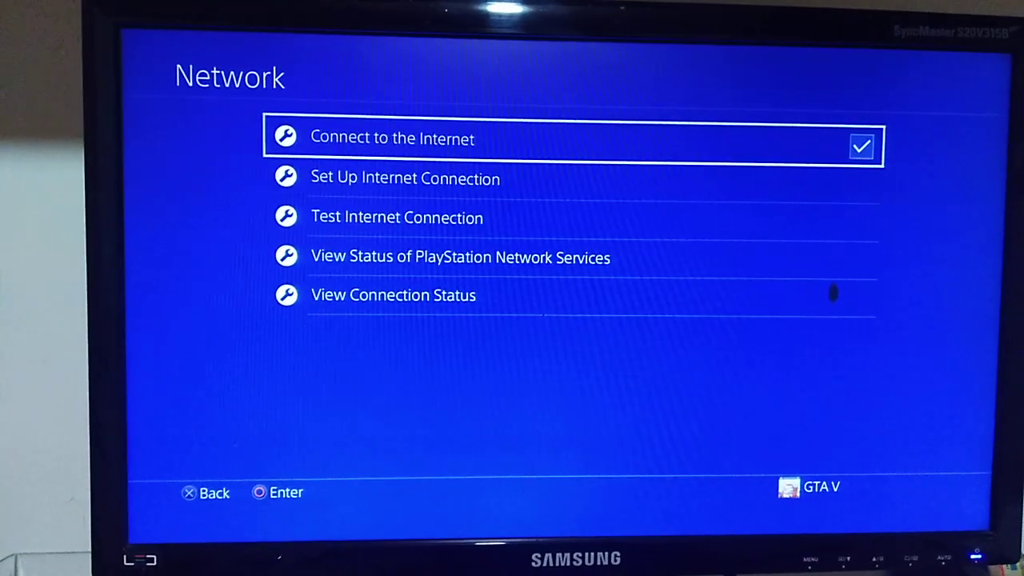
key("down")
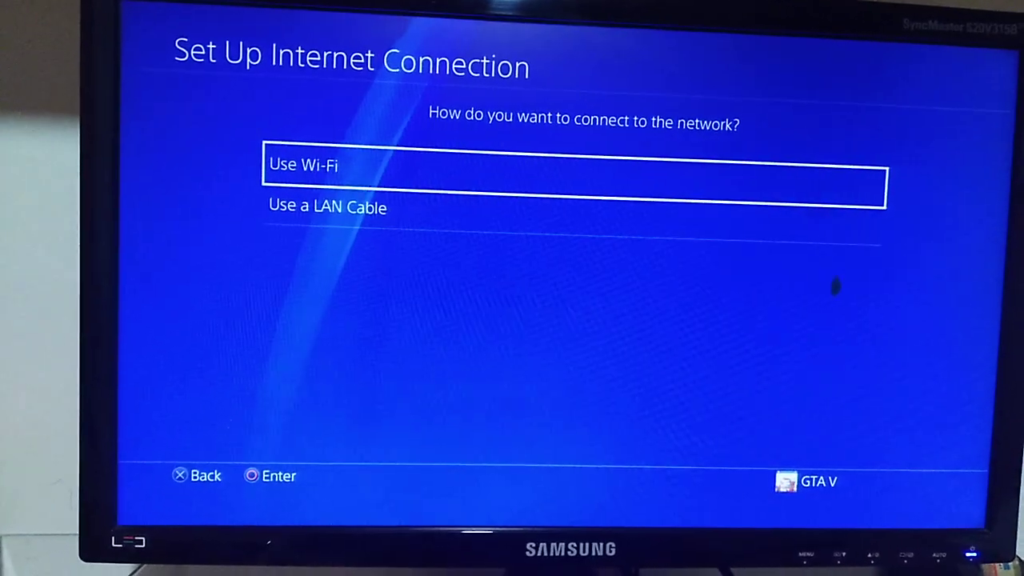
Choose Use a LAN Cable with Custom setup for manual IP 192.168.137.228, gateway 192.168.137.1, DNS 8.8.8.8/8.8.4.4.
key("down")
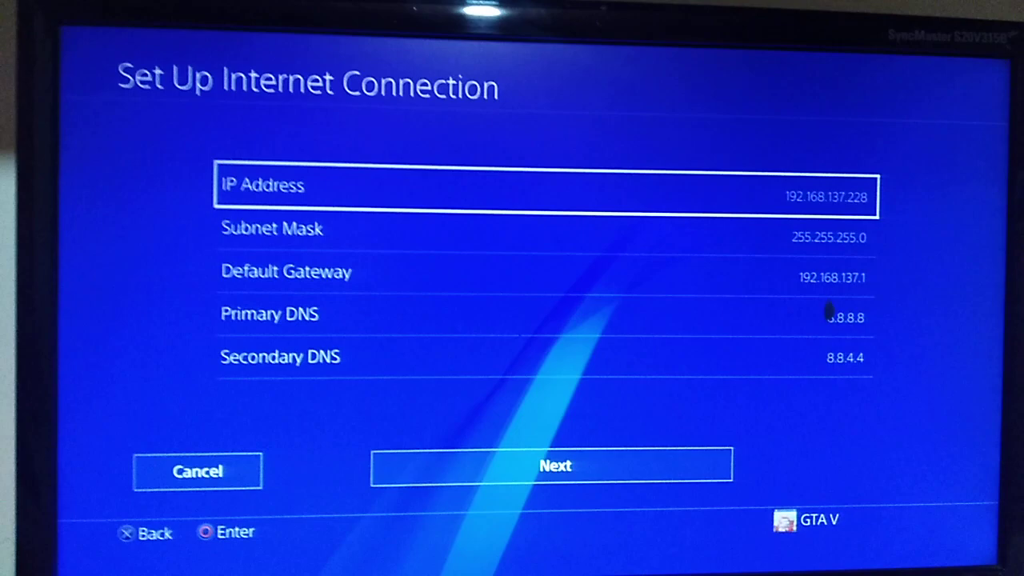
Confirm the manual network settings and run Test Internet Connection.
key("Down")
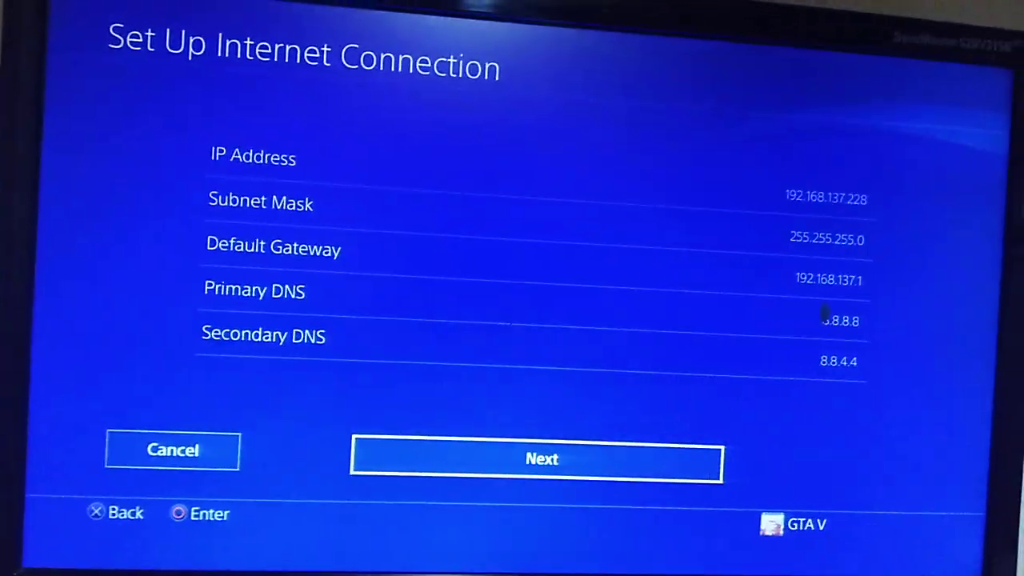
left_click(541, 458)
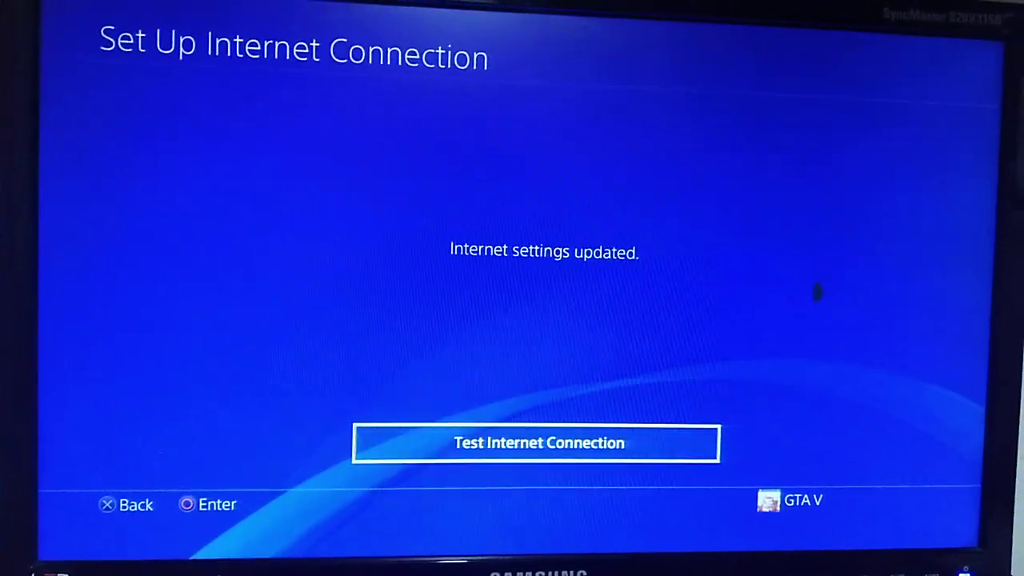
left_click(537, 442)
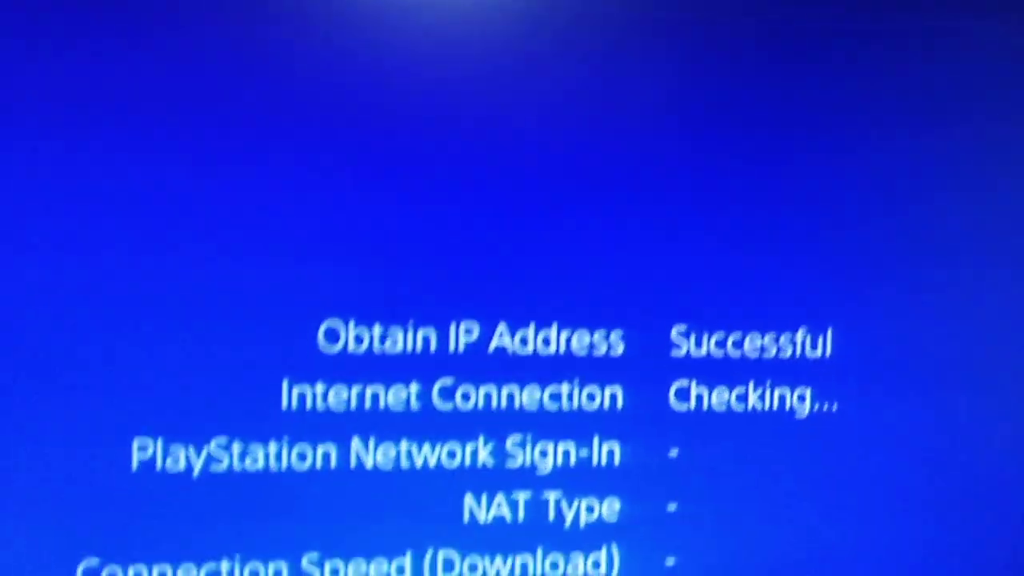